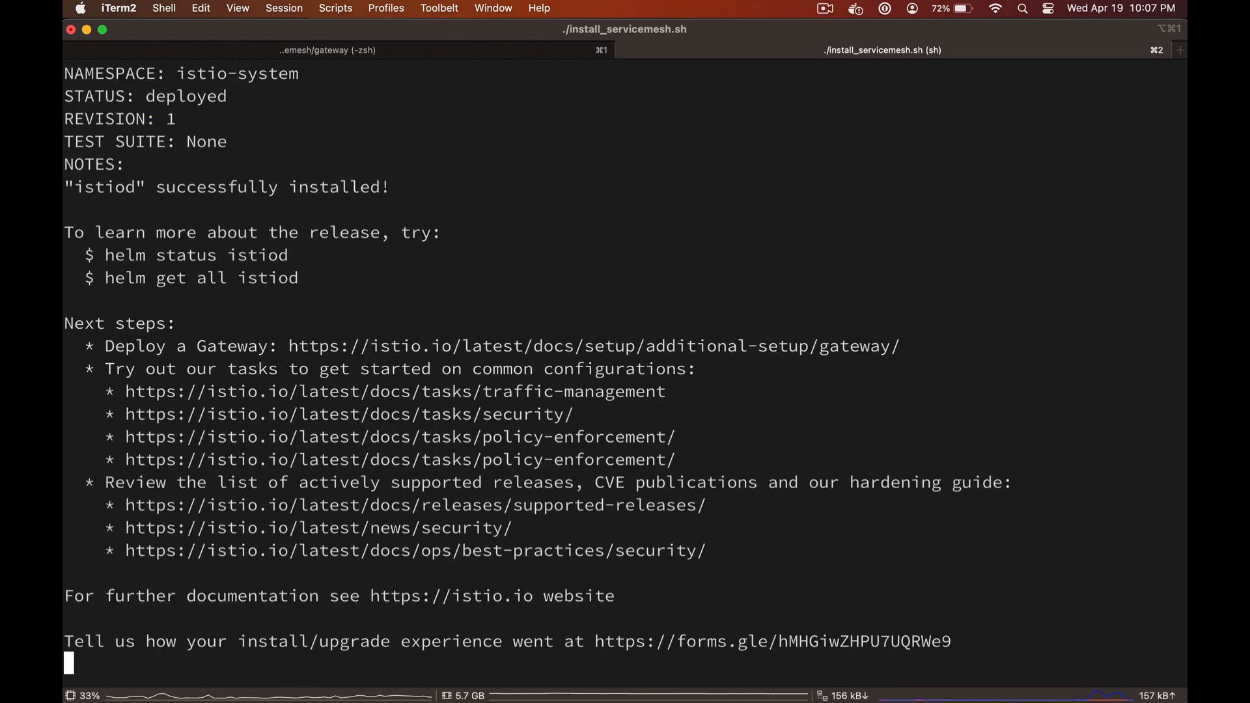
text(helm install istio-gateway istio/gateway -n istio-system)
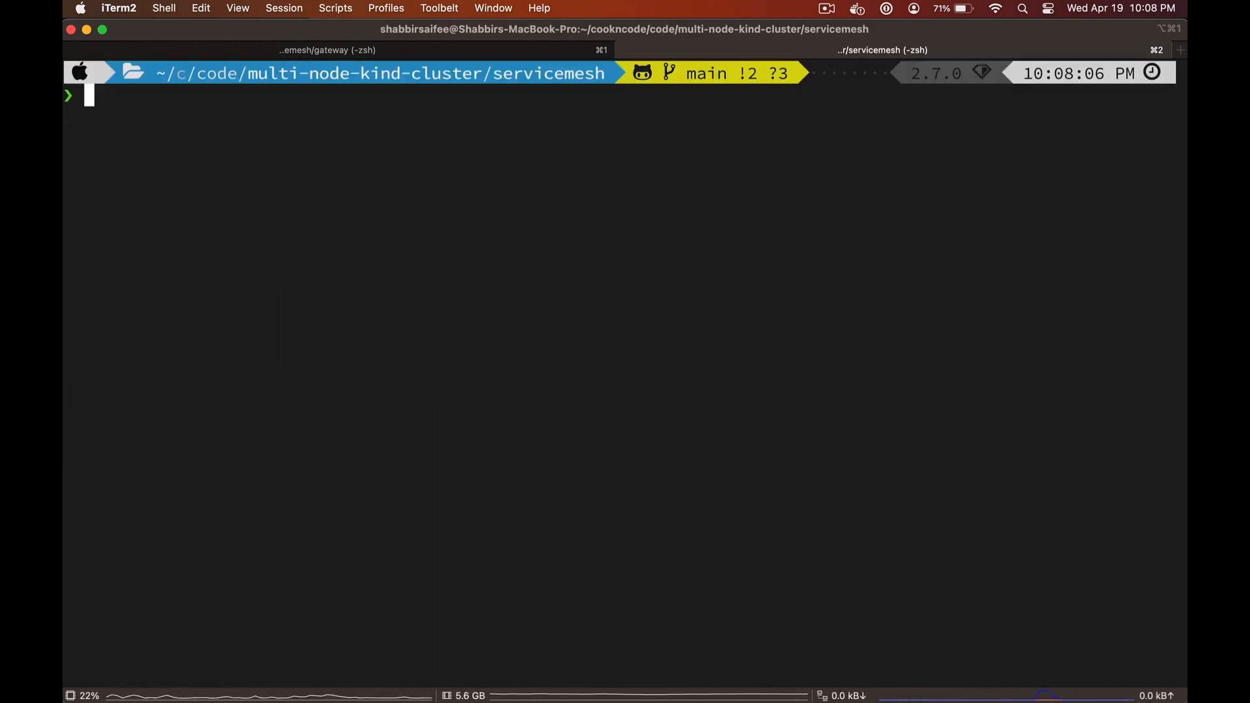
text(kubectl get p)
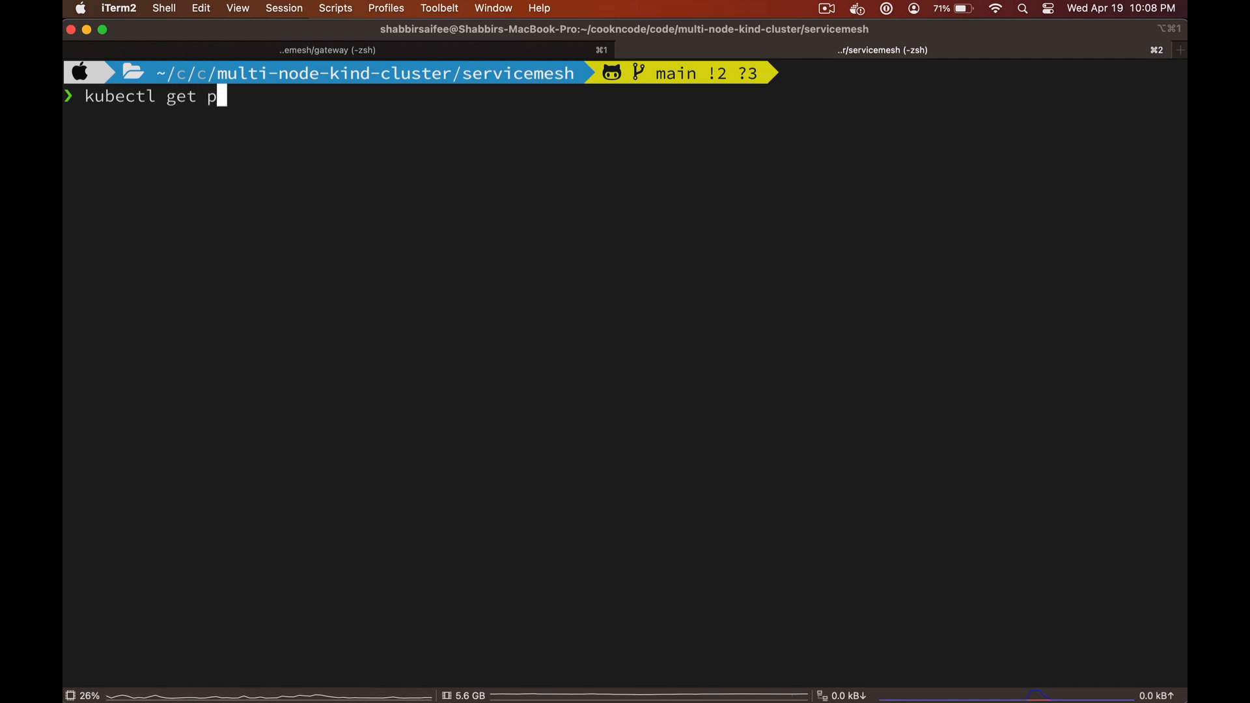
text(o,svc -n)
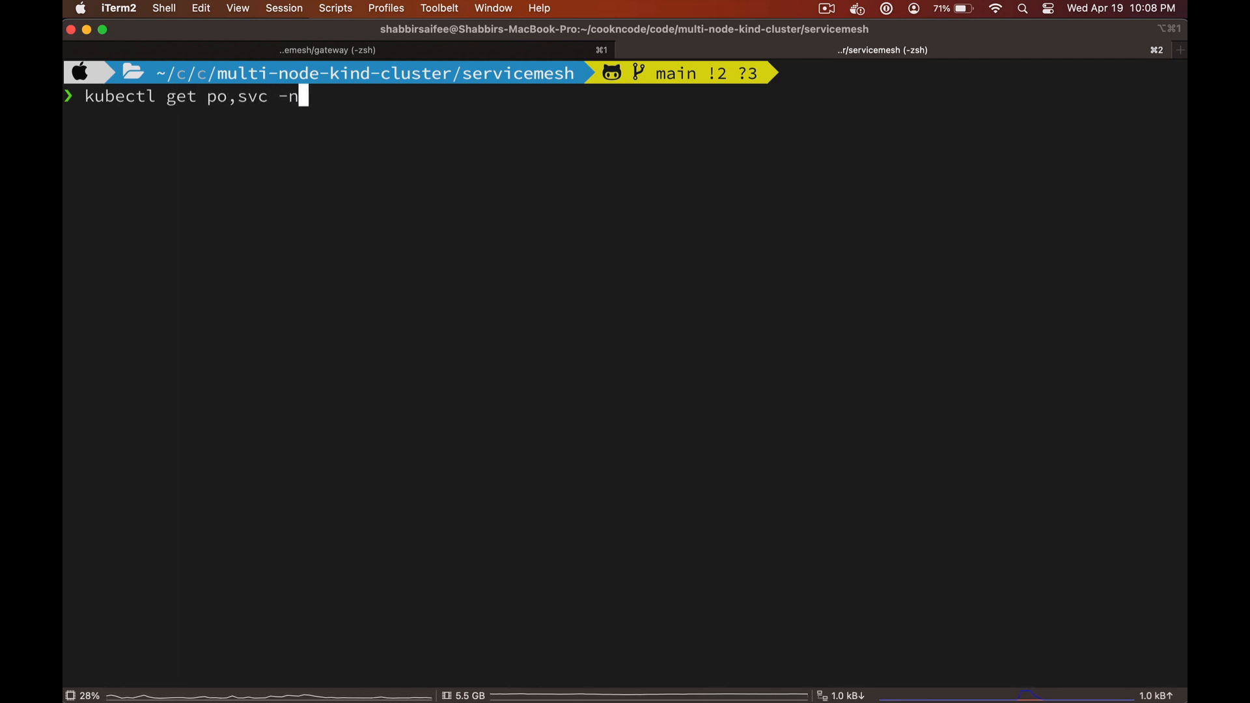
text(istio-system)
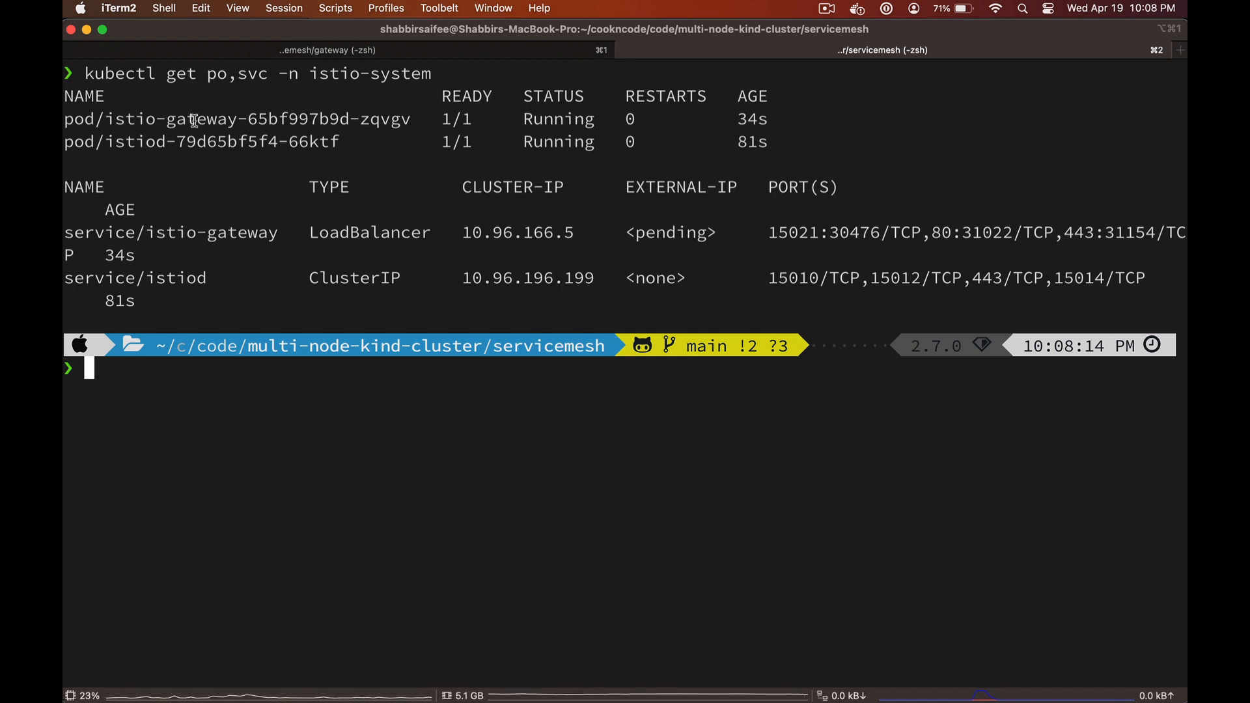
mouse_move(147, 247)
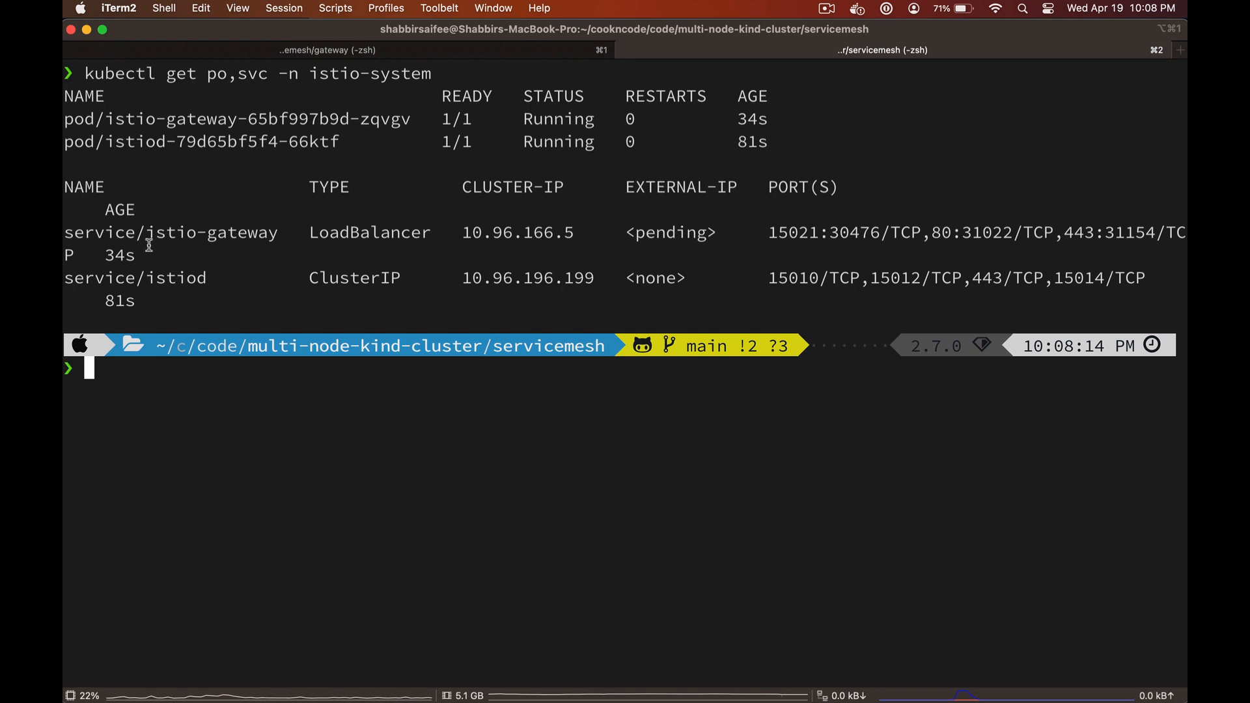
text(cl)
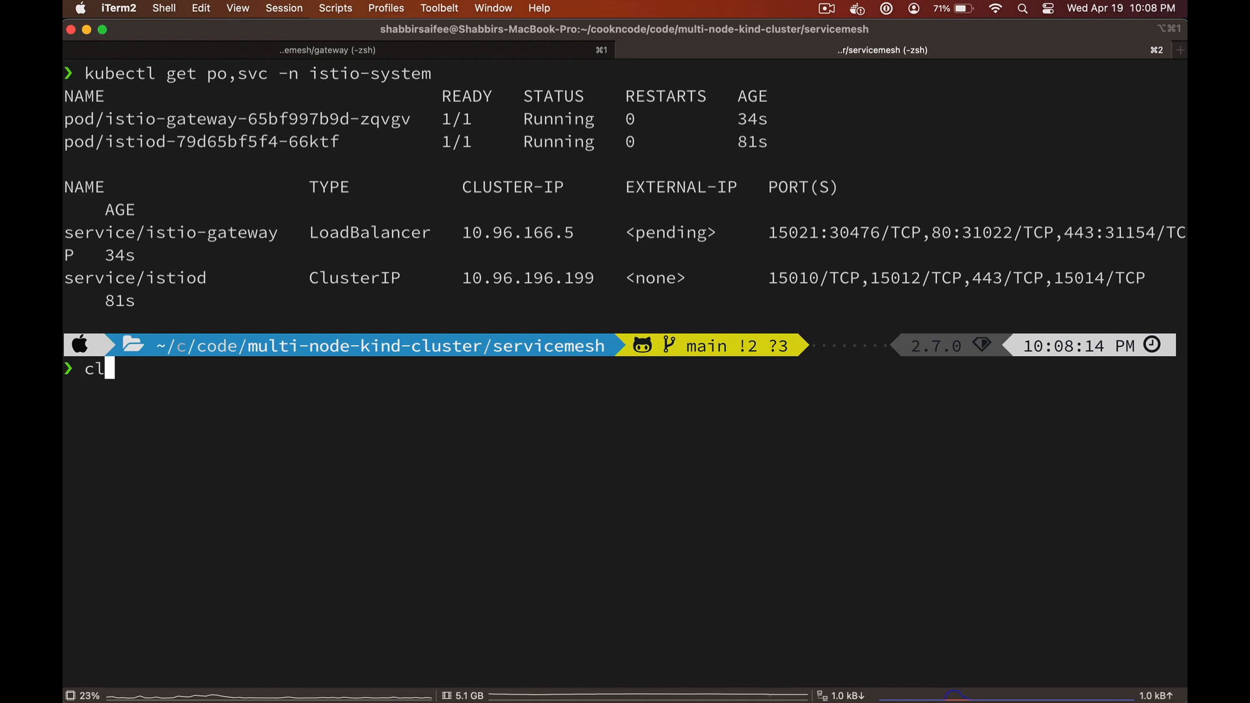